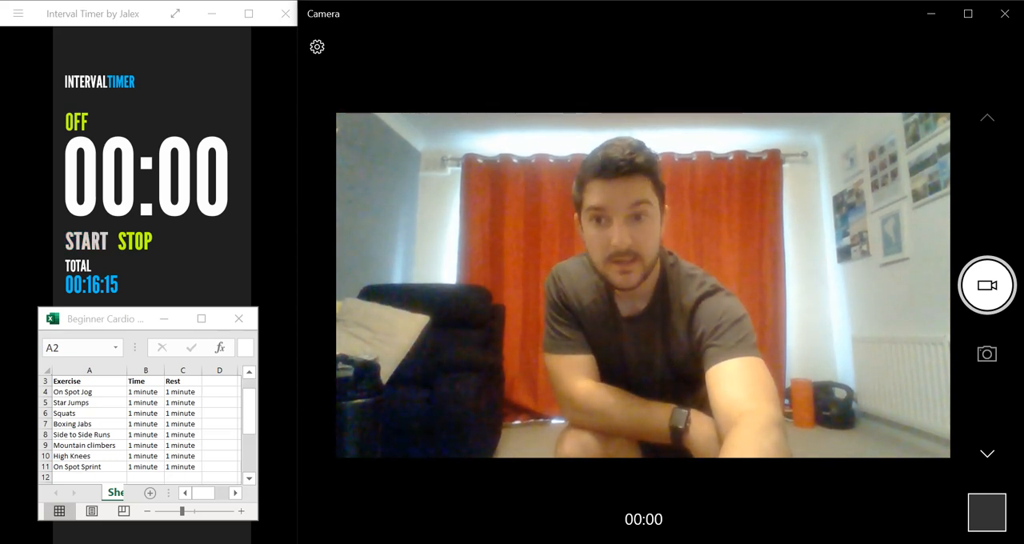
- Minimize the Excel workout list and start the 8-interval workout's get-ready countdown
{"action": "left_click", "coordinate": [238, 319]}
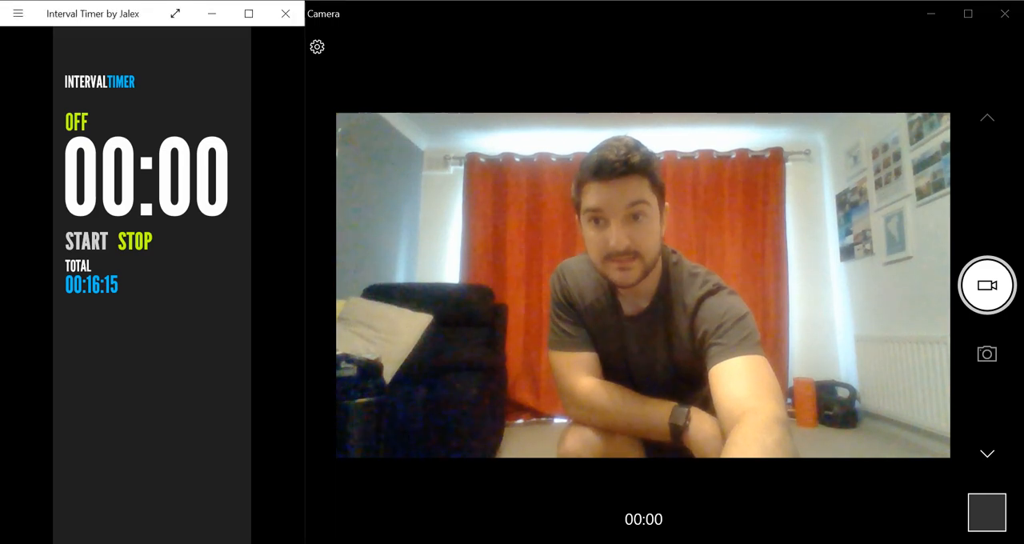
{"action": "left_click", "coordinate": [86, 241]}
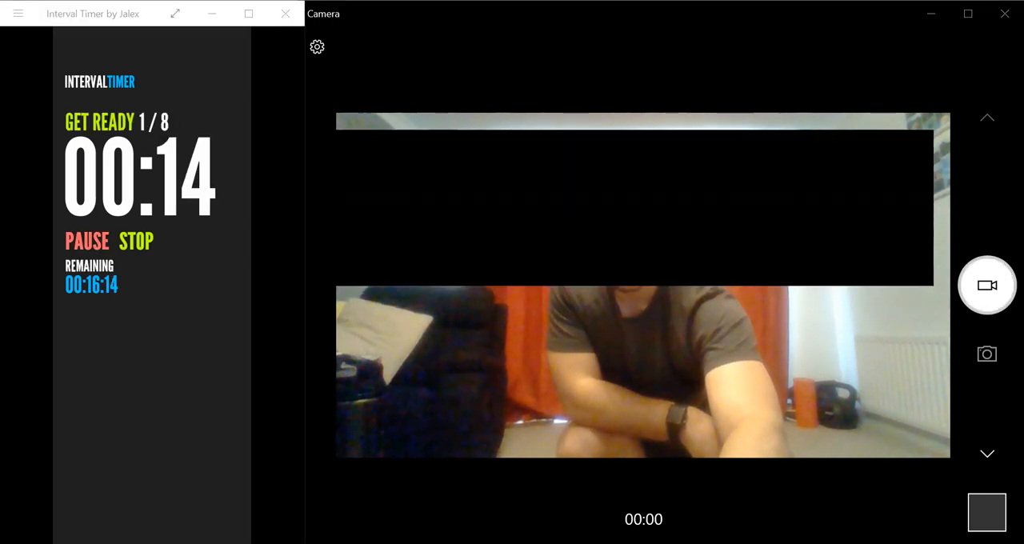